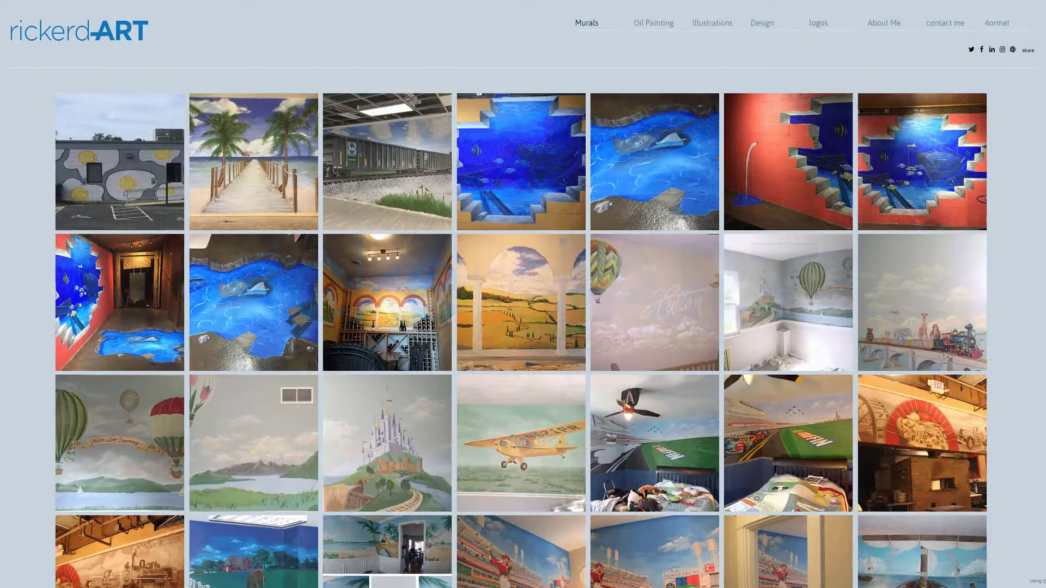
scroll("down", 3)
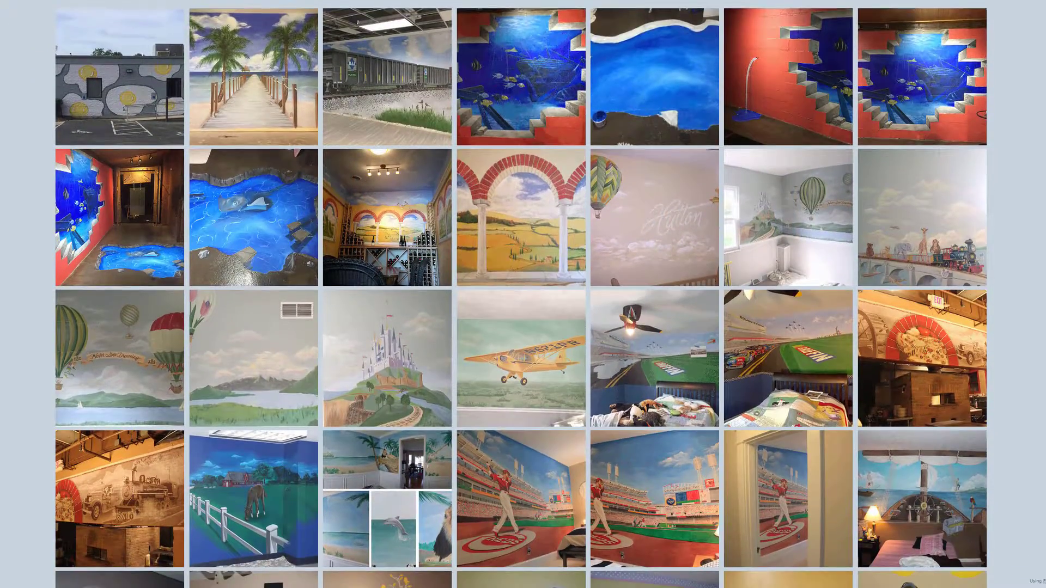
scroll("down", 3)
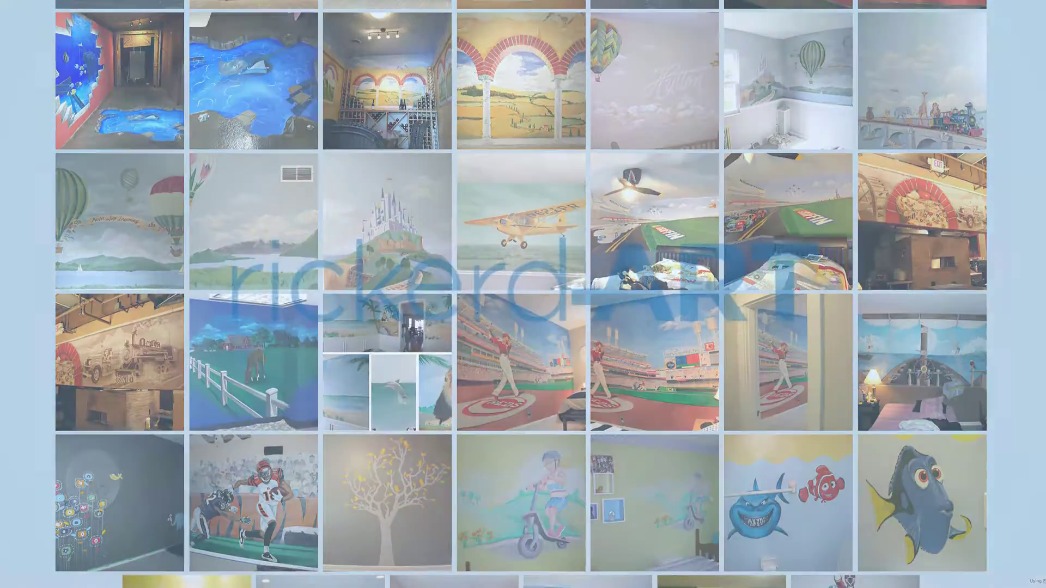